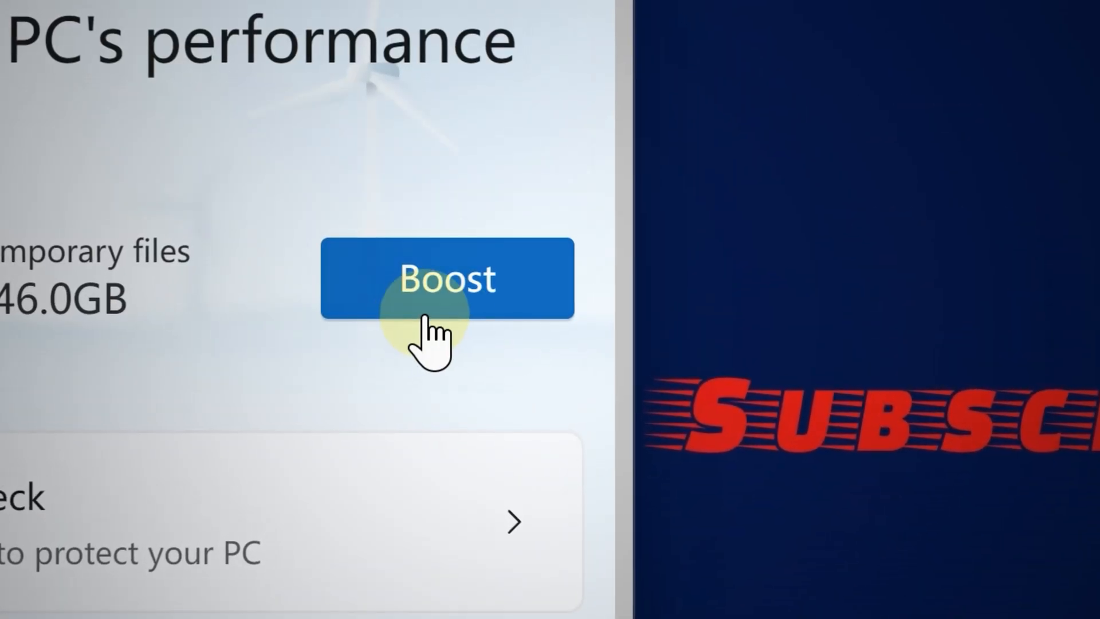
Boost performance from the Home page, clearing temporary files and freeing memory.
{"action": "left_click", "coordinate": [447, 278]}
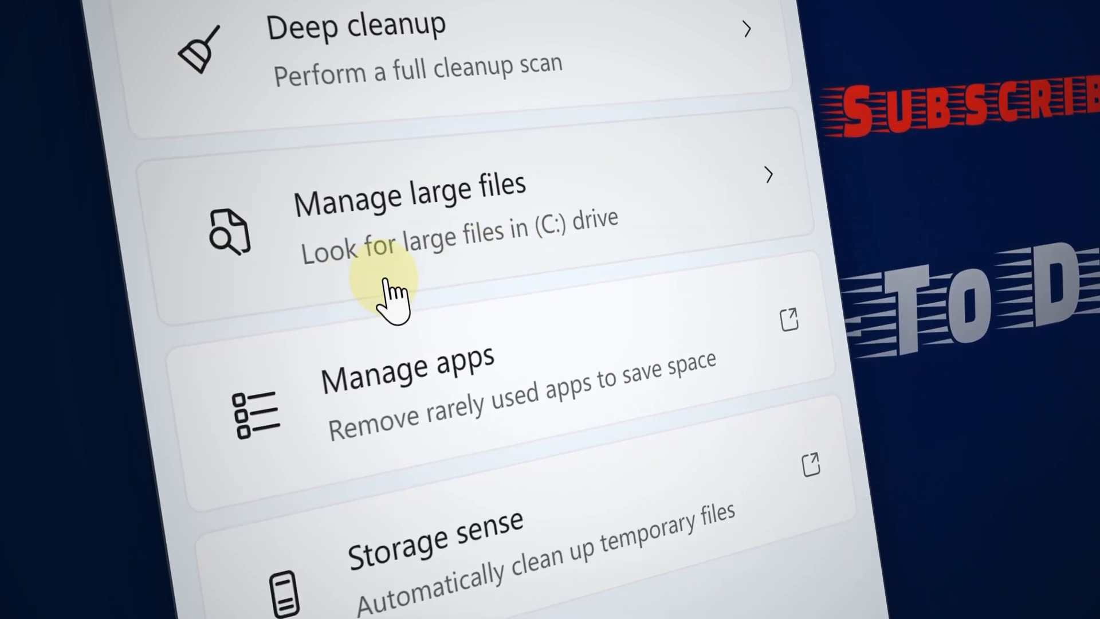
Search the C: drive for files over 1 GB of all types and show them in File Explorer.
{"action": "left_click", "coordinate": [410, 225]}
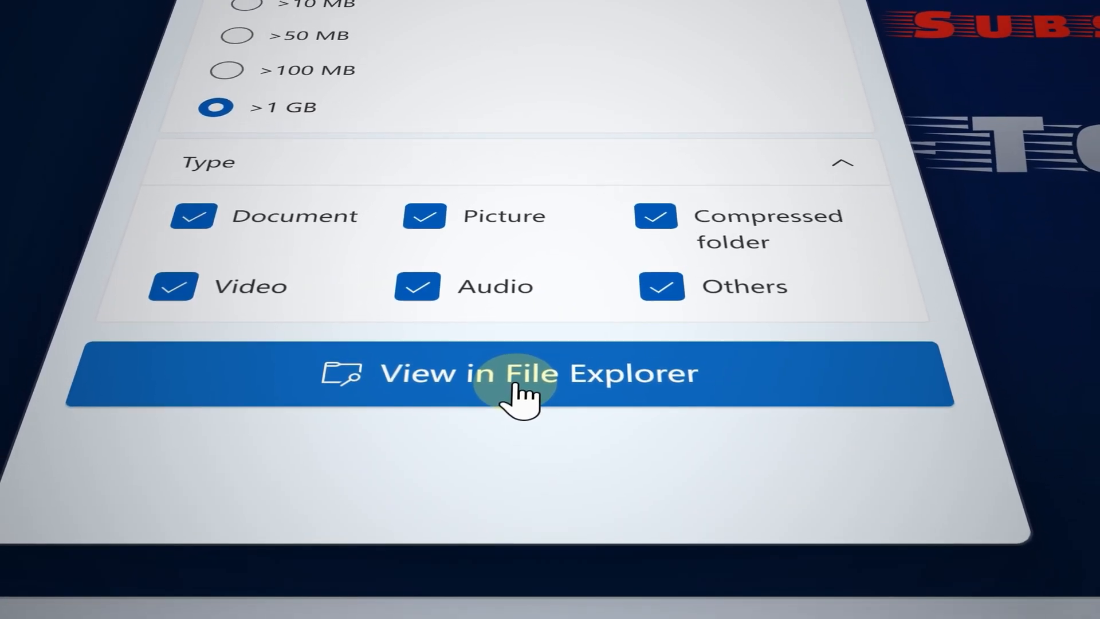
{"action": "left_click", "coordinate": [510, 373]}
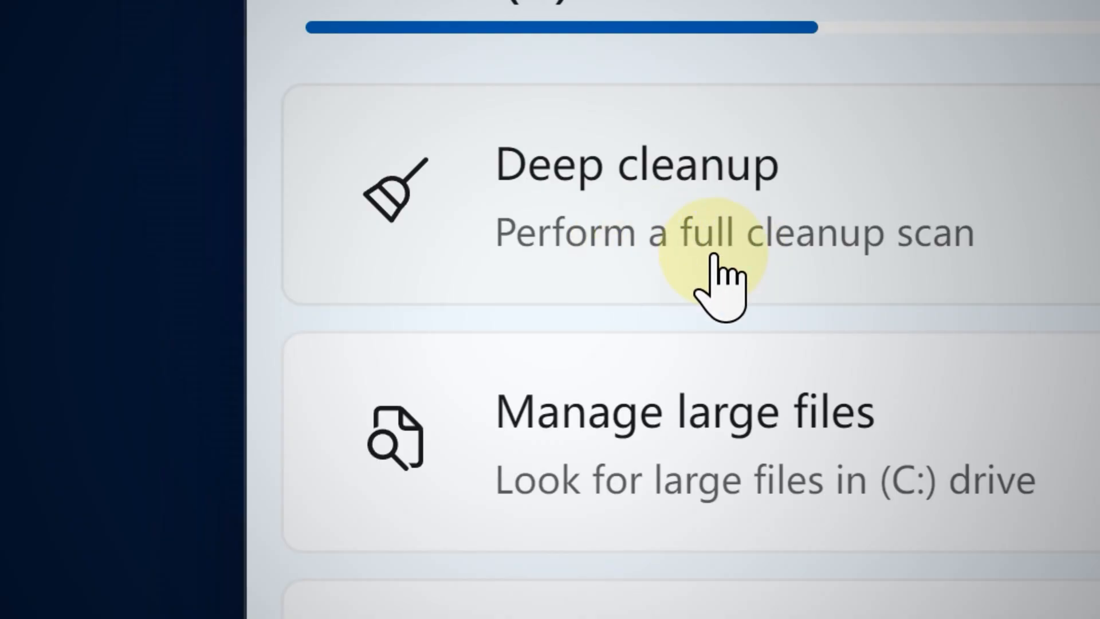
Start a deep cleanup scan and review the ticked System cleanup and Web cache items.
{"action": "left_click", "coordinate": [701, 232]}
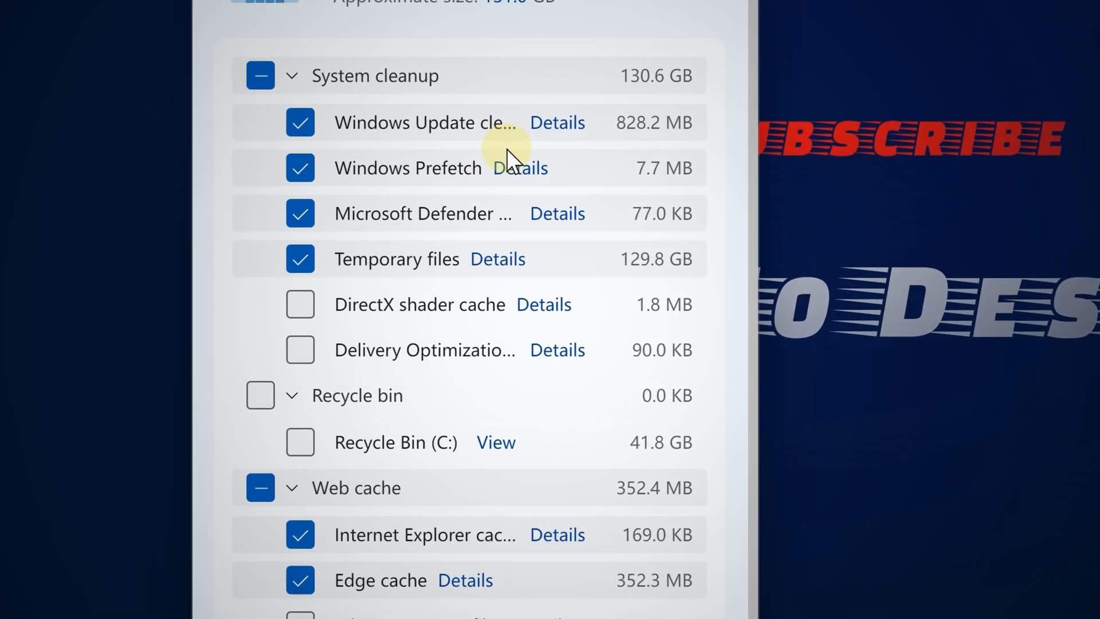
{"action": "scroll", "scroll_direction": "down", "scroll_amount": 3}
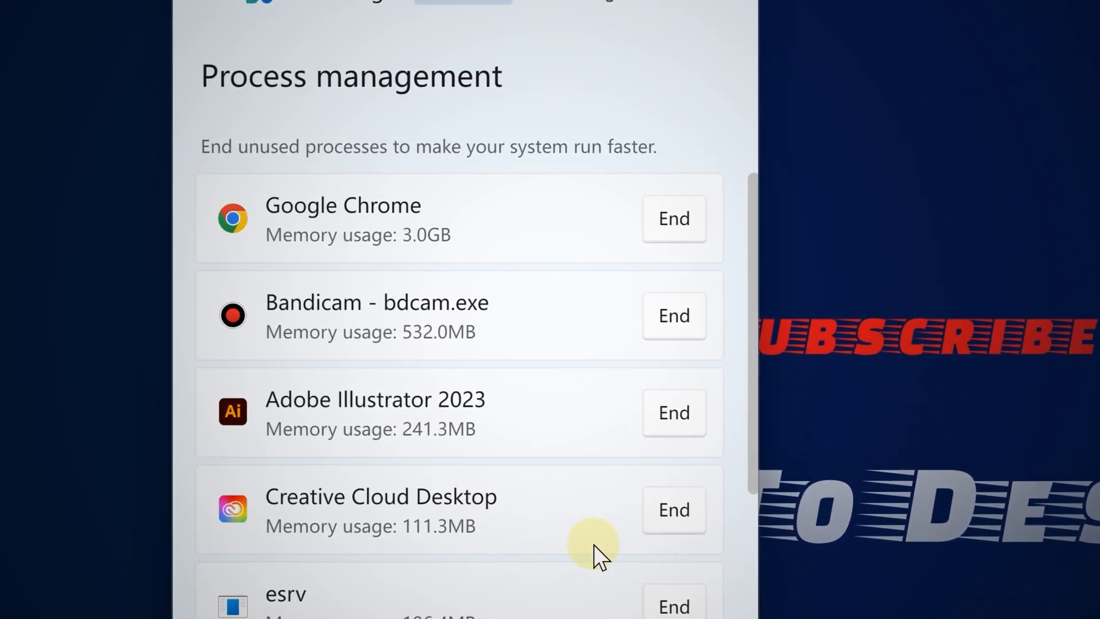
Scroll the process list to review background services and their memory usage.
{"action": "scroll", "scroll_direction": "down", "scroll_amount": 3}
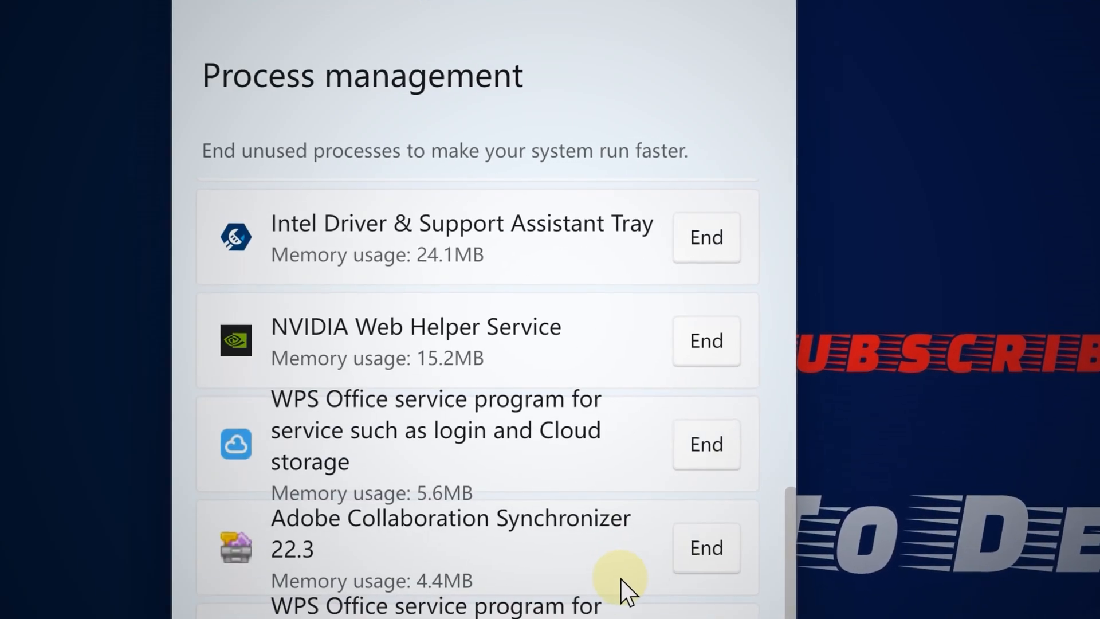